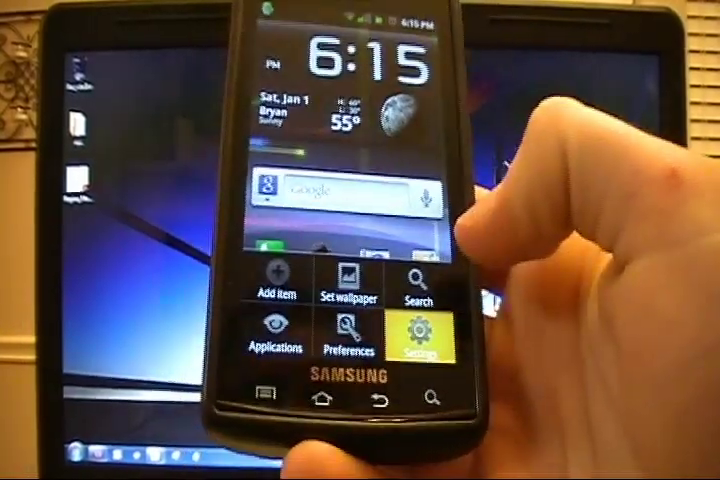
Open Settings from the home screen and scroll toward About phone and Software update.
left_click(423, 334)
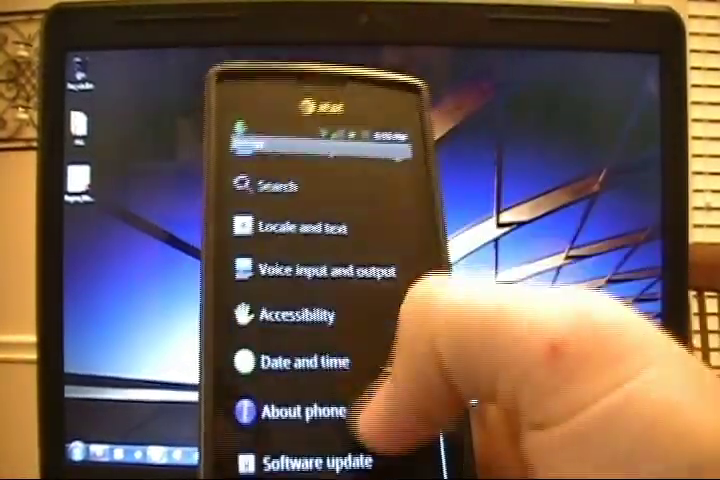